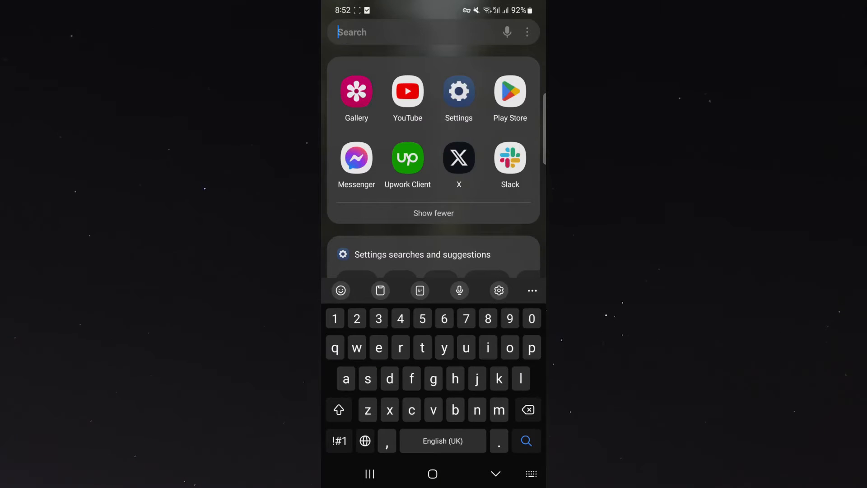
# Step: With a single Shift, enter 'Hello' (only the first letter capital) and clear the search field
pyautogui.write('hht')
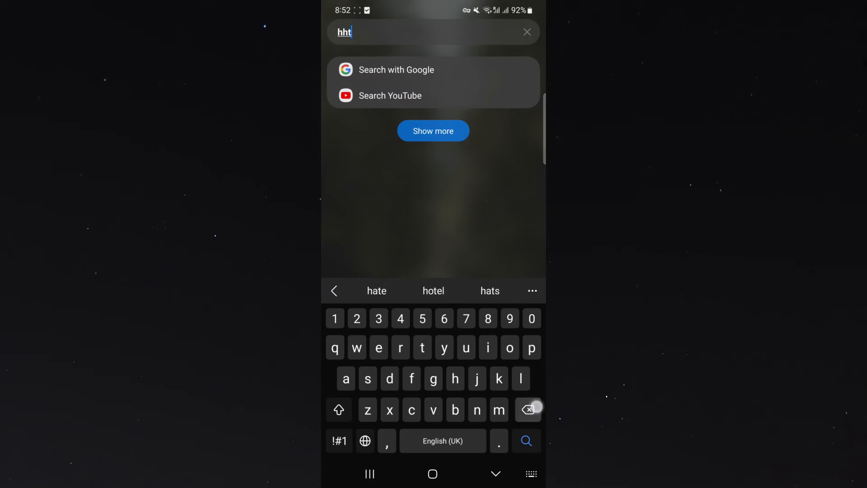
pyautogui.click(525, 31)
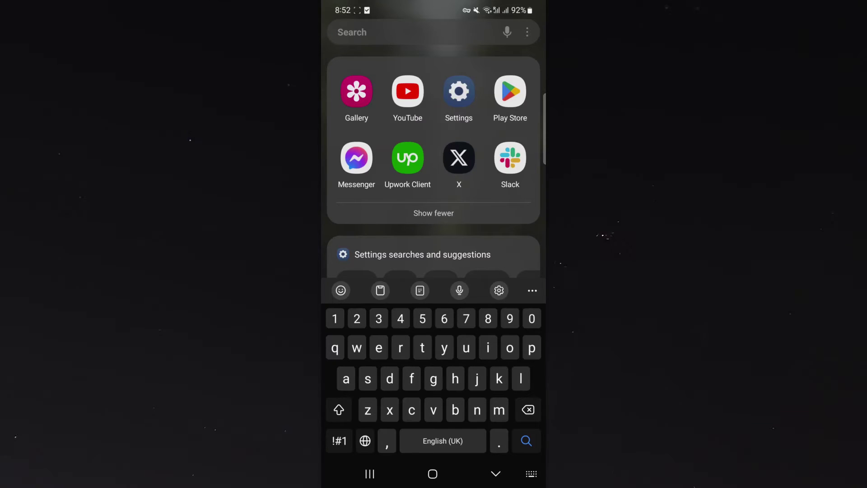
pyautogui.click(339, 409)
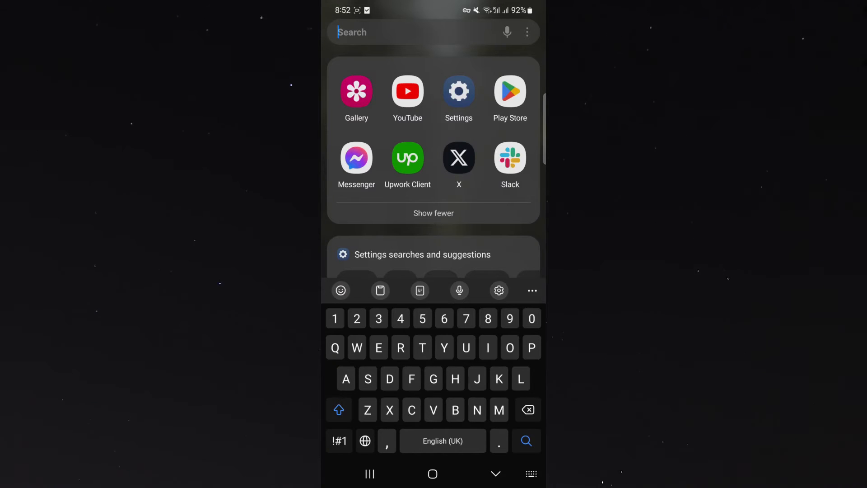
pyautogui.write('H')
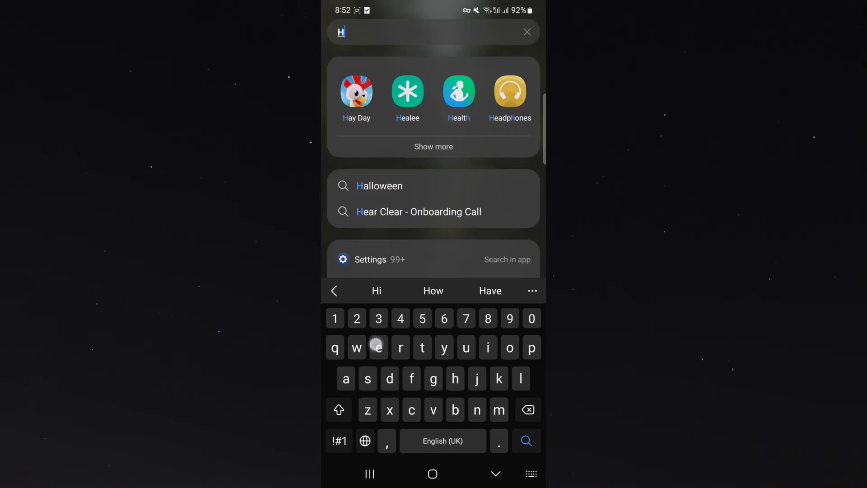
pyautogui.write('ello')
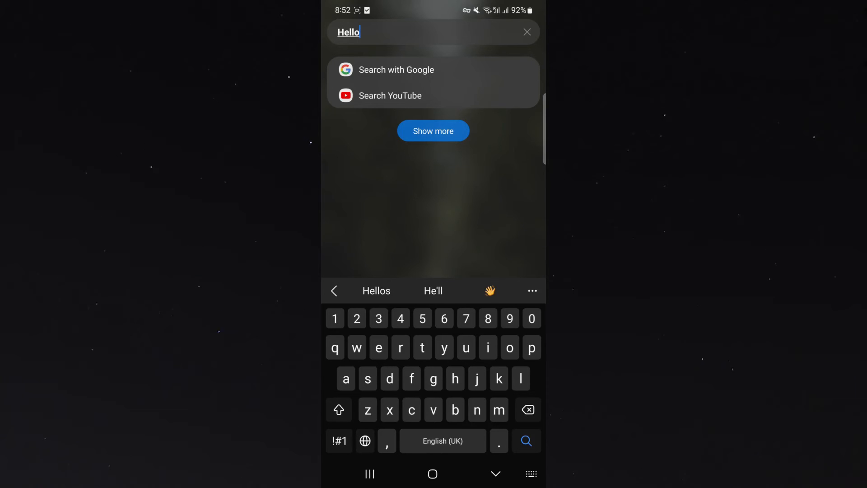
pyautogui.click(525, 32)
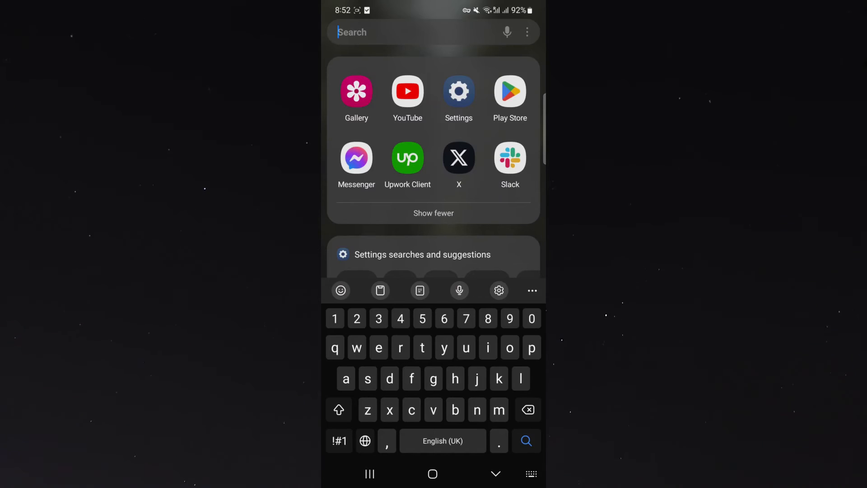
# Step: Lock Shift for capitals, enter 'HELLO' in all caps, then clear the search field
pyautogui.click(338, 410)
pyautogui.write('HELLO')
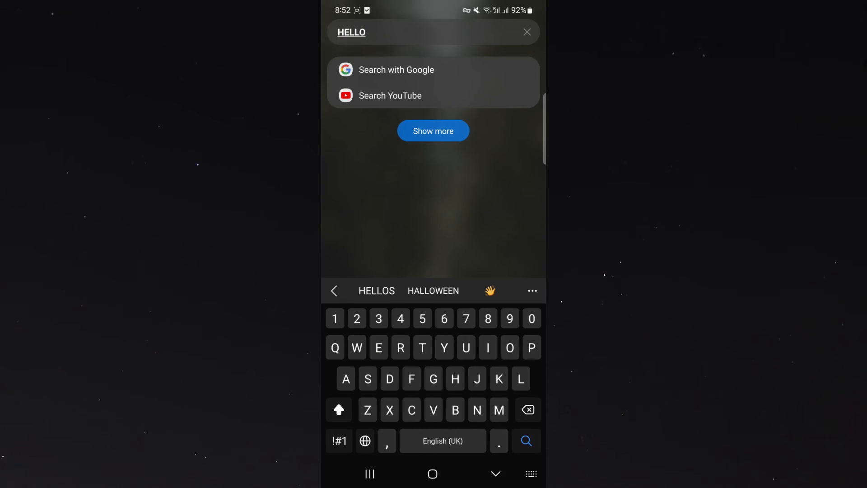
pyautogui.click(526, 32)
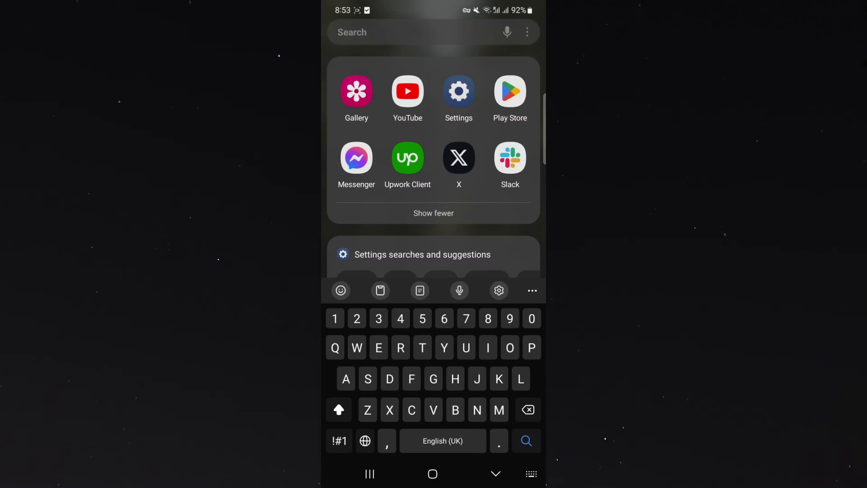
# Step: Turn Caps Lock off and set Shift so only the next letter is capital
pyautogui.click(337, 410)
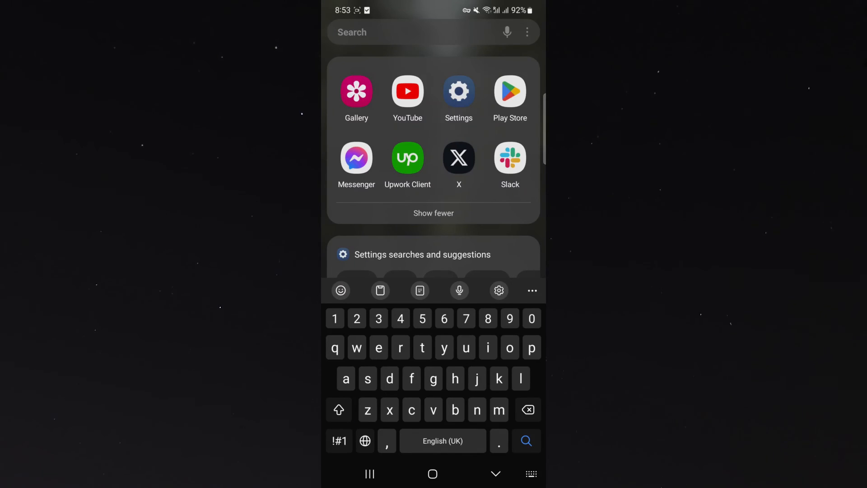
pyautogui.click(339, 410)
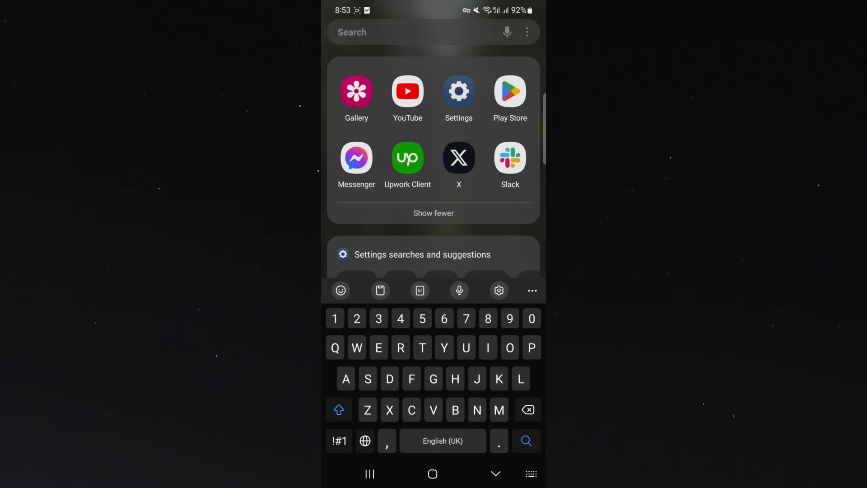